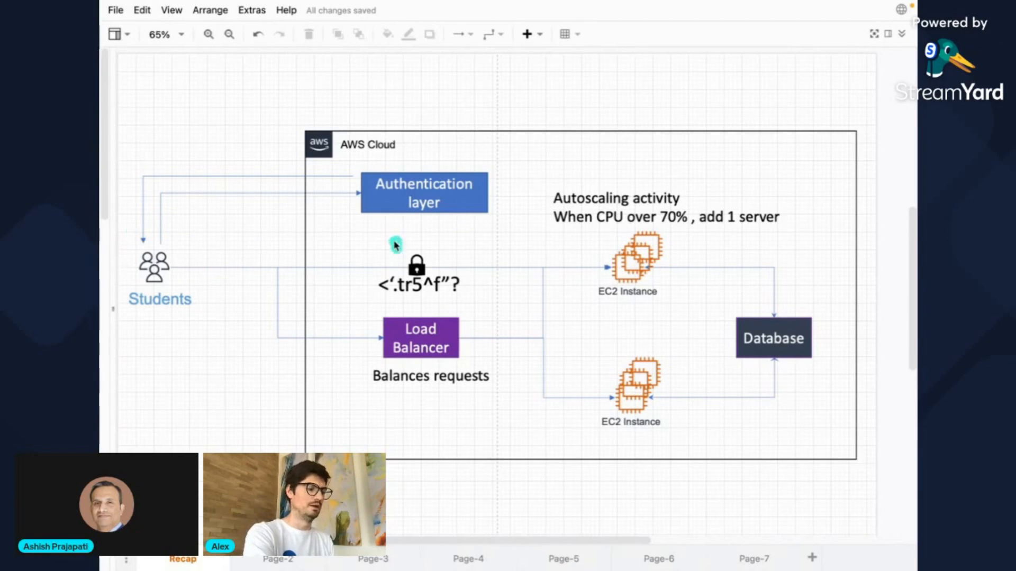
mouse_move(366, 289)
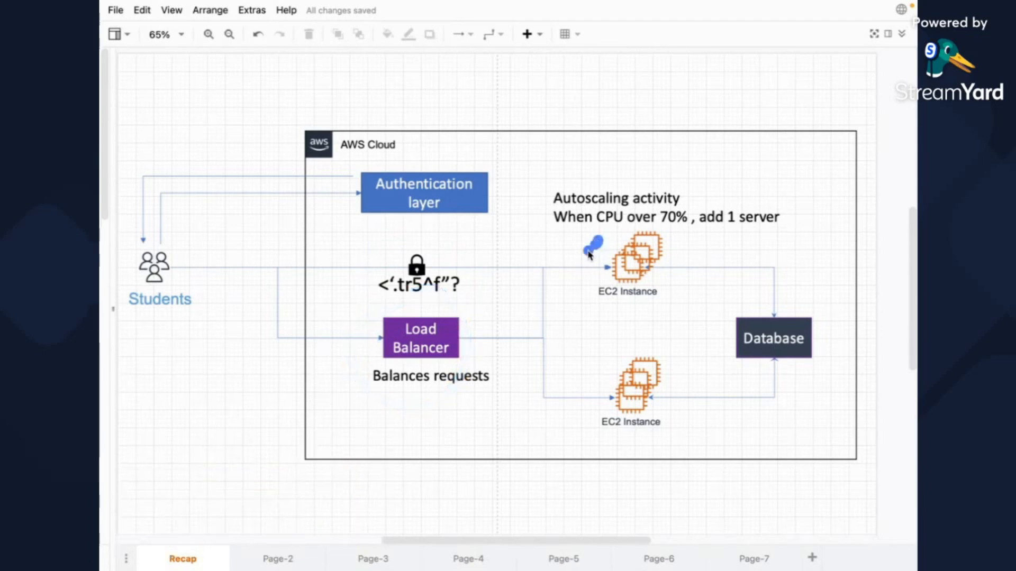
- Review the autoscaling group and Database shapes on Page-2, then move to Page-3
left_click_drag(593, 249, 572, 326)
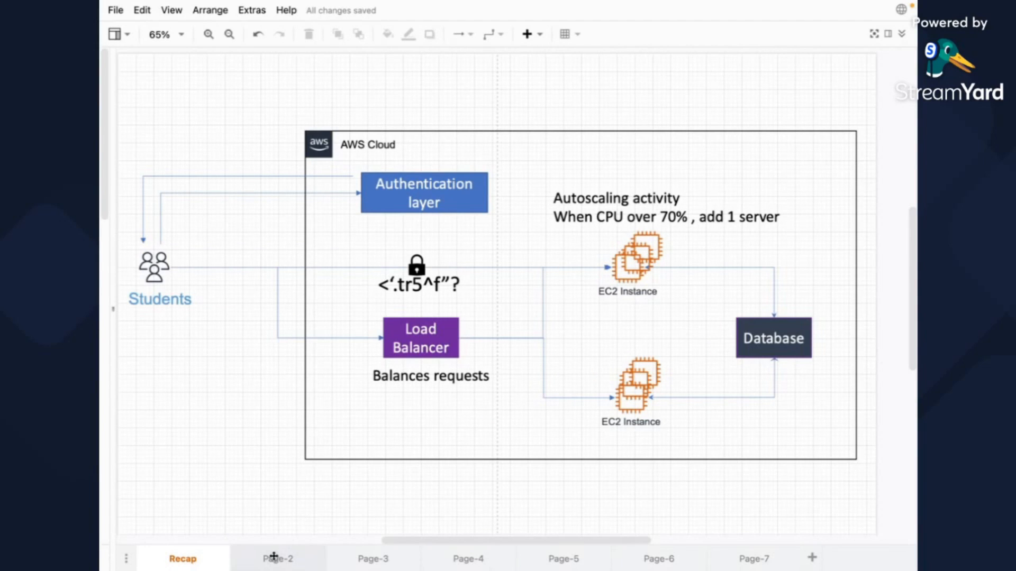
mouse_move(382, 133)
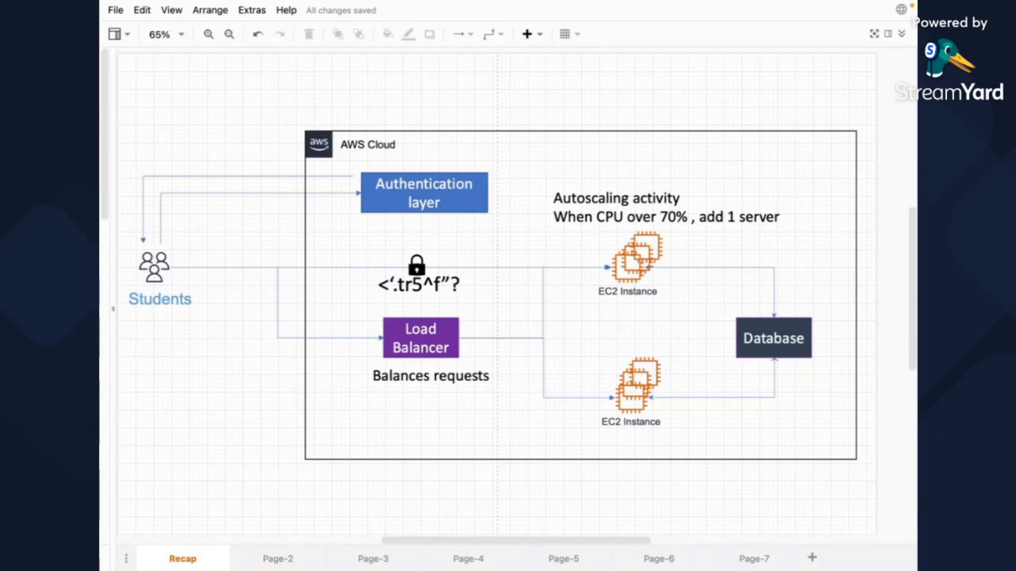
mouse_move(711, 337)
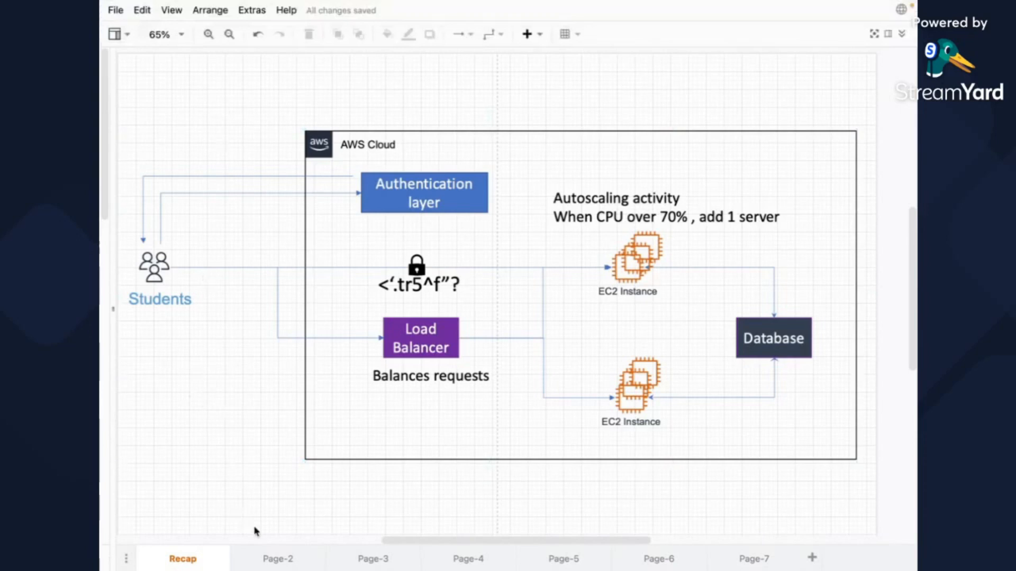
mouse_move(283, 558)
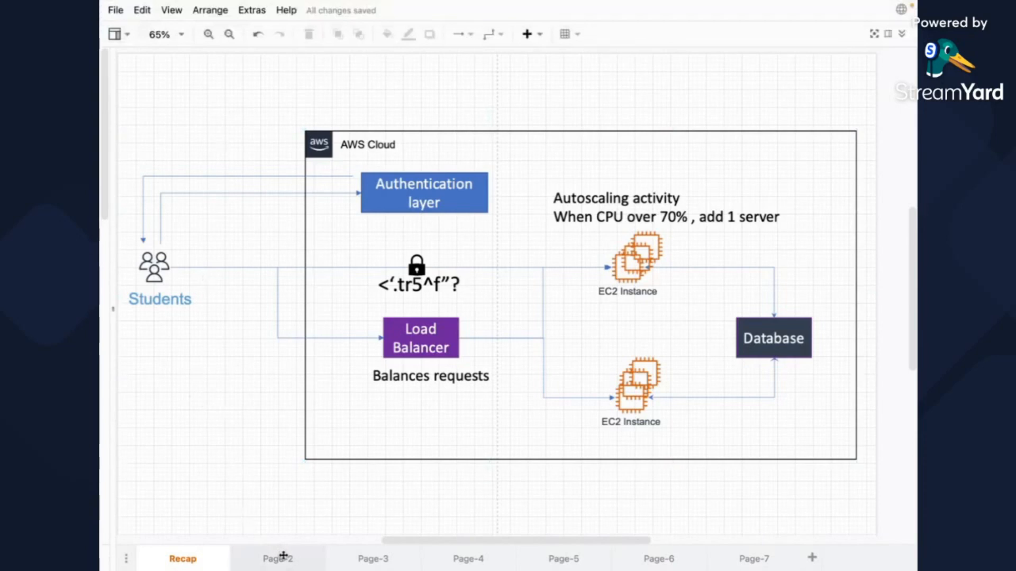
left_click(277, 559)
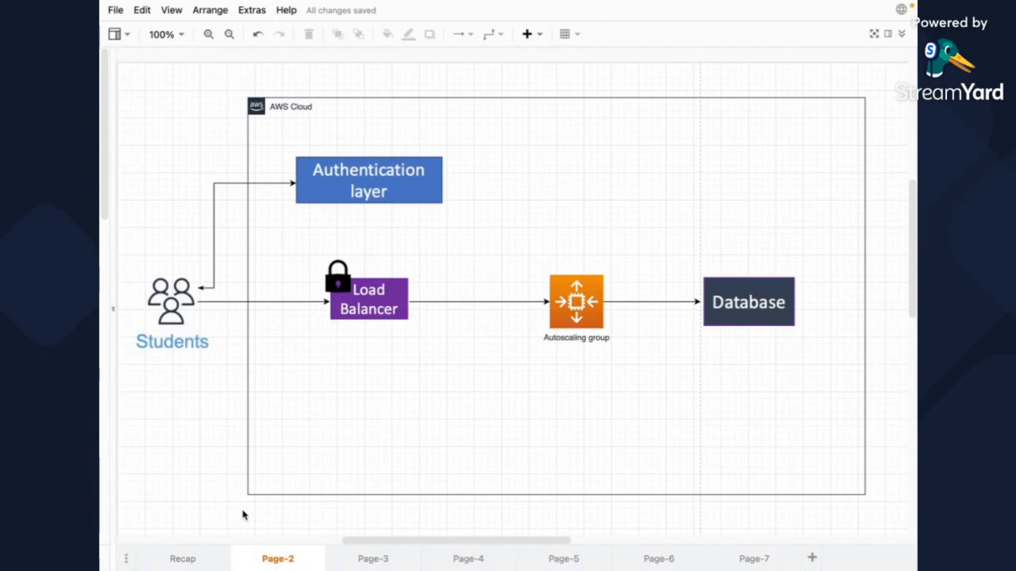
mouse_move(188, 542)
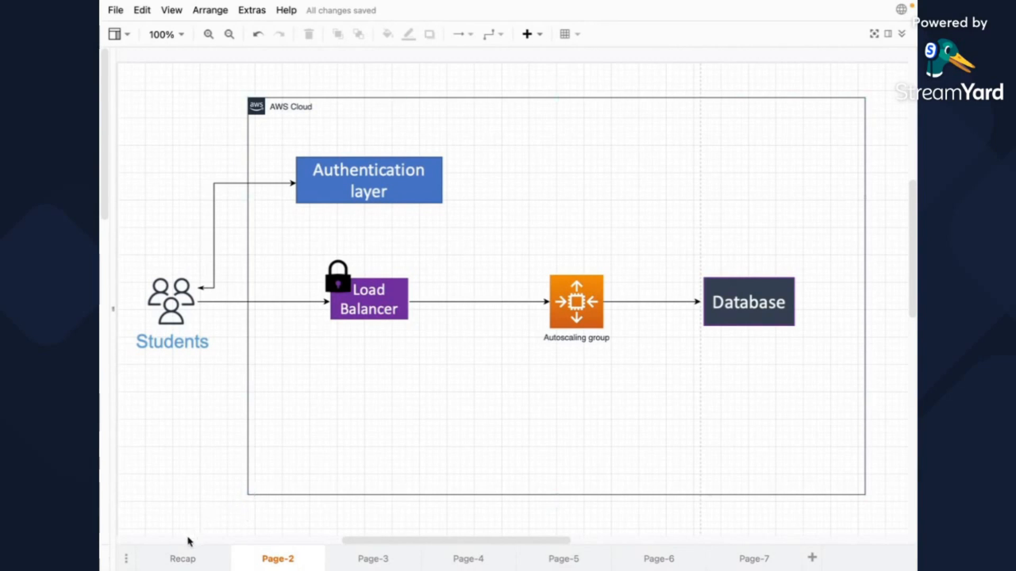
left_click(337, 274)
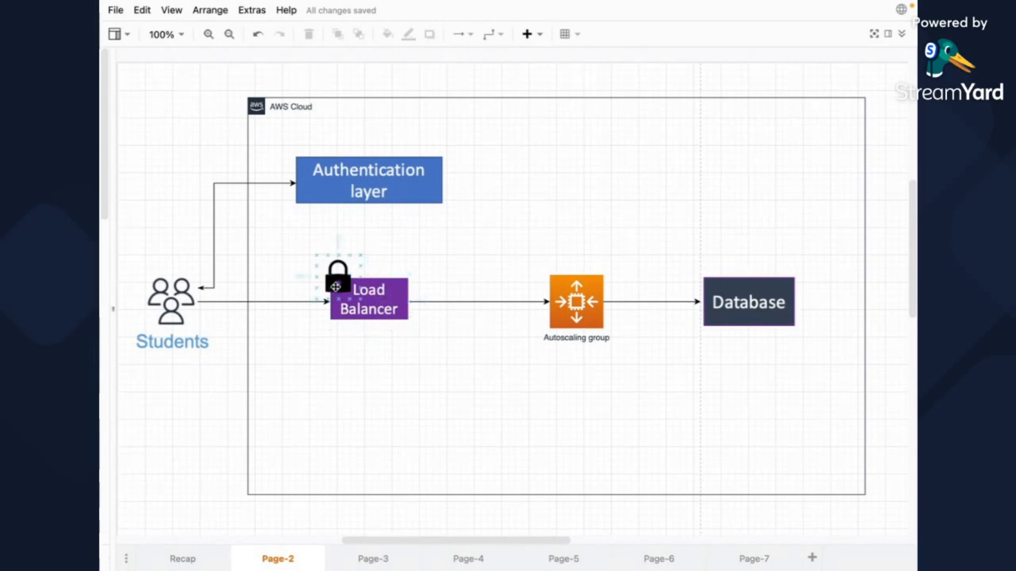
left_click(575, 302)
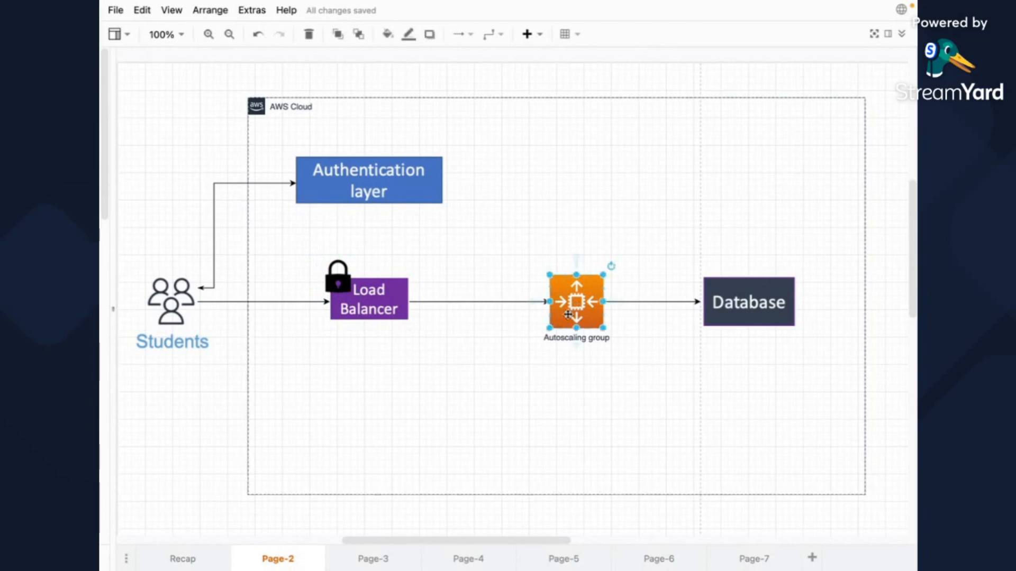
mouse_move(198, 540)
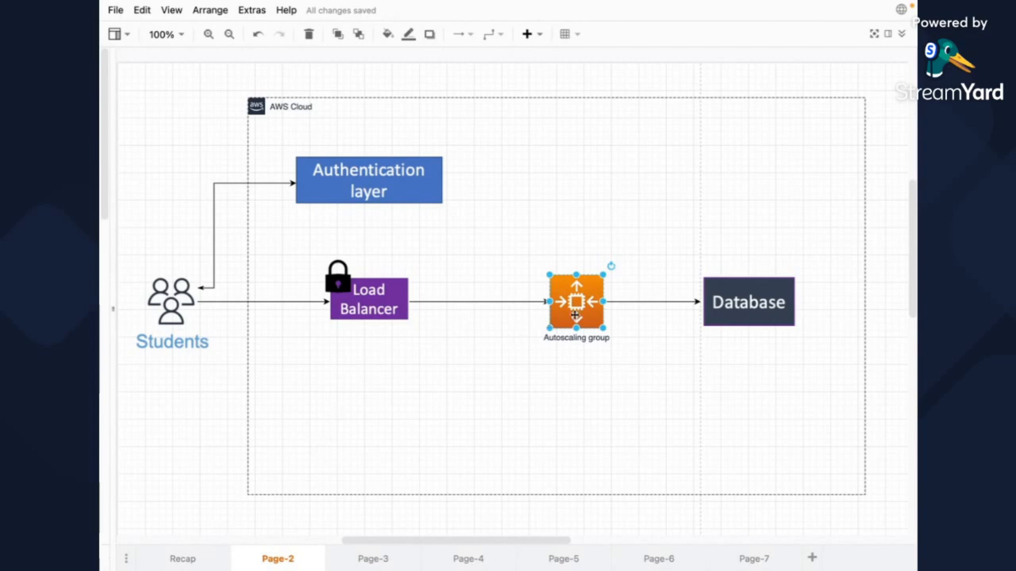
left_click(748, 302)
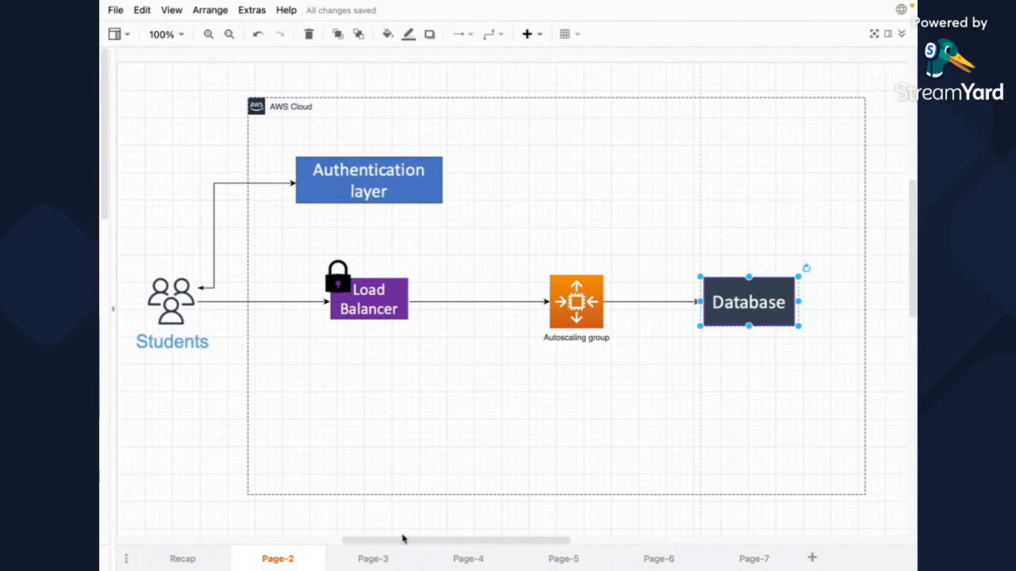
left_click(373, 558)
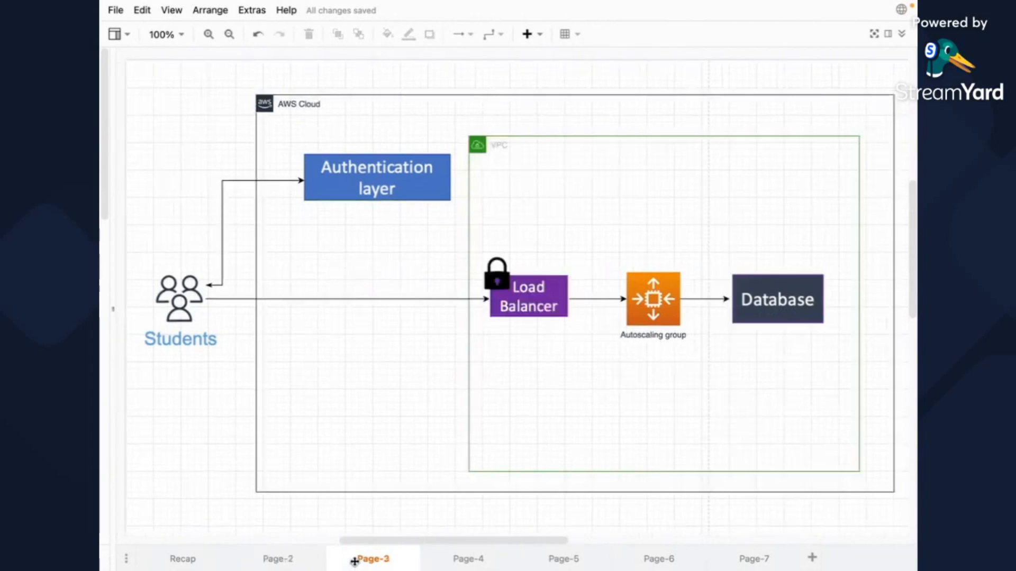
mouse_move(522, 146)
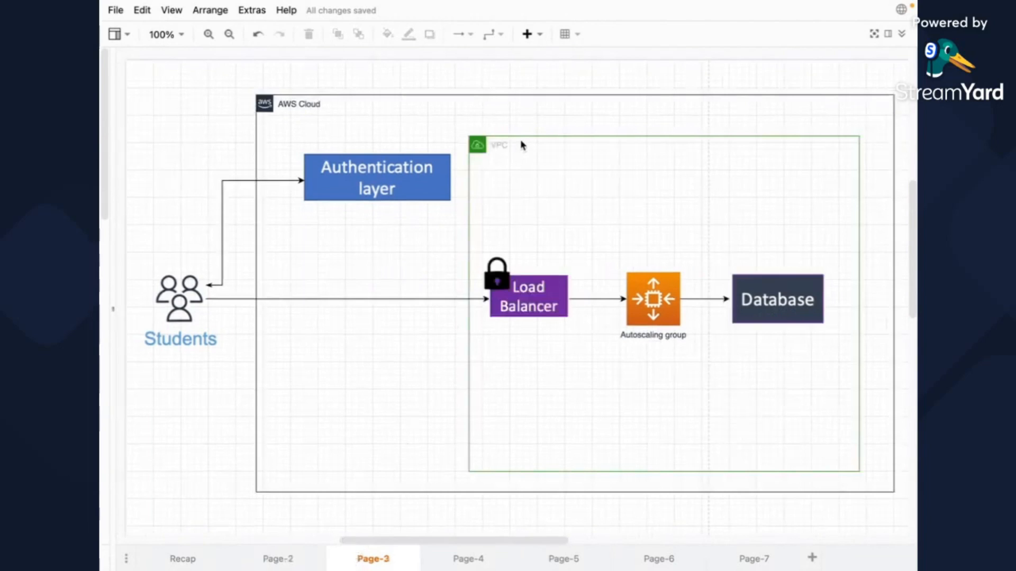
- Inspect the VPC container on Page-3, then move to Page-4
left_click(497, 144)
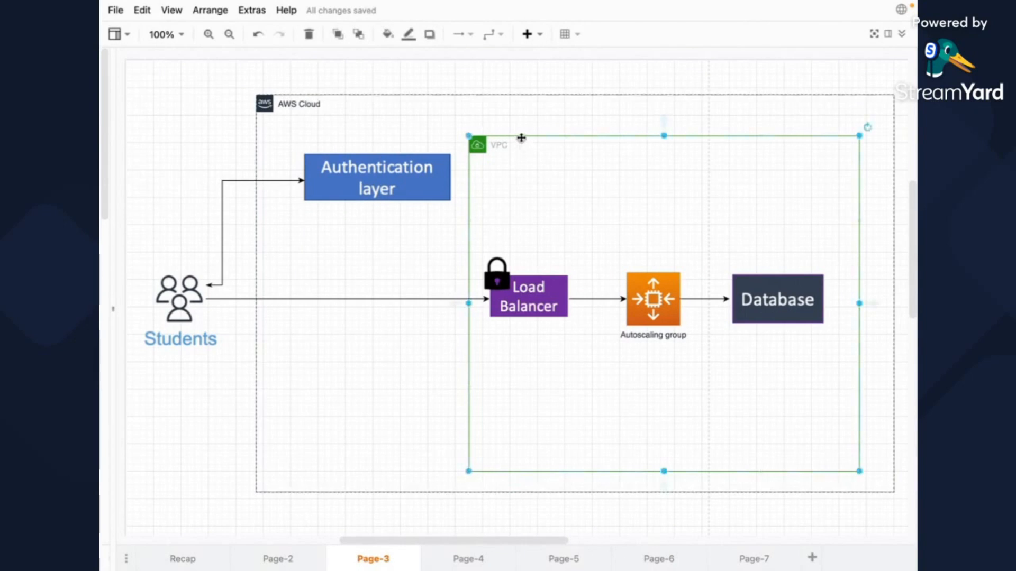
mouse_move(561, 399)
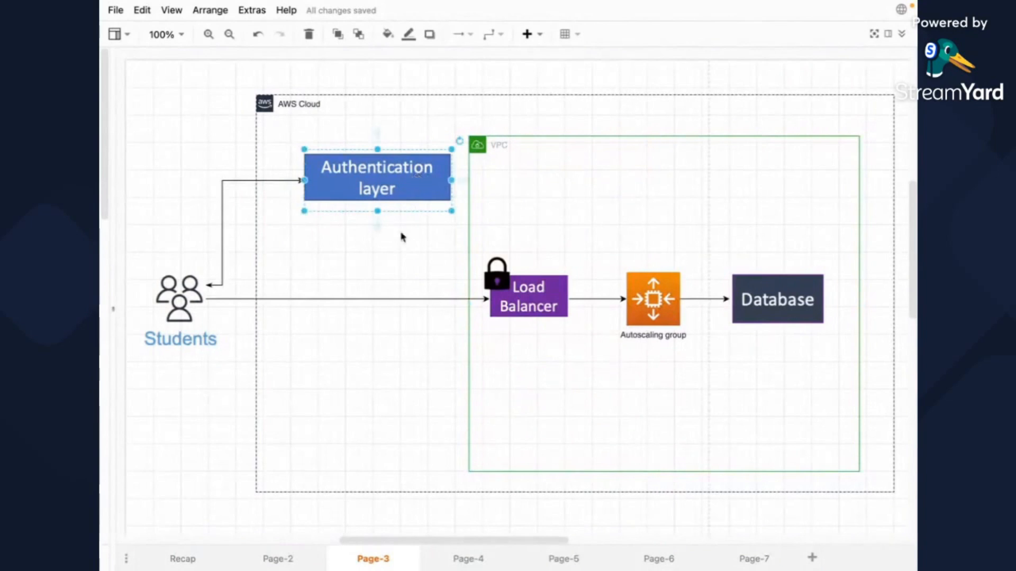
mouse_move(394, 269)
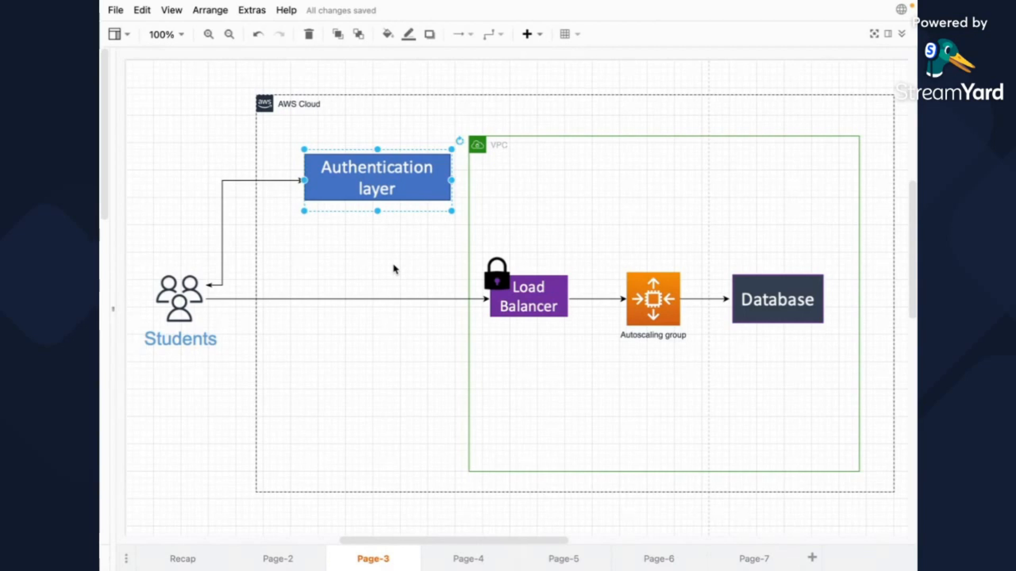
left_click(526, 305)
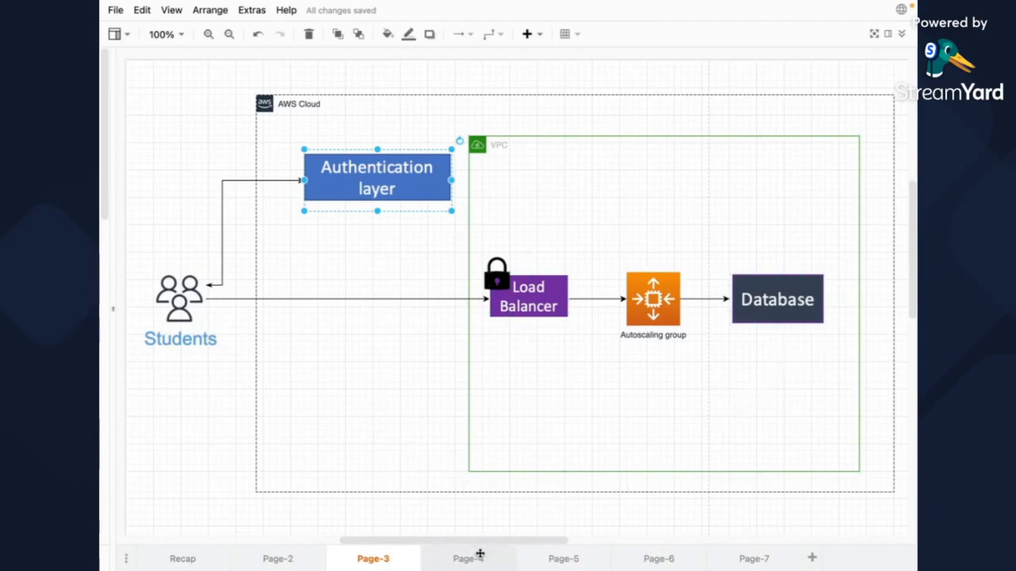
left_click(467, 558)
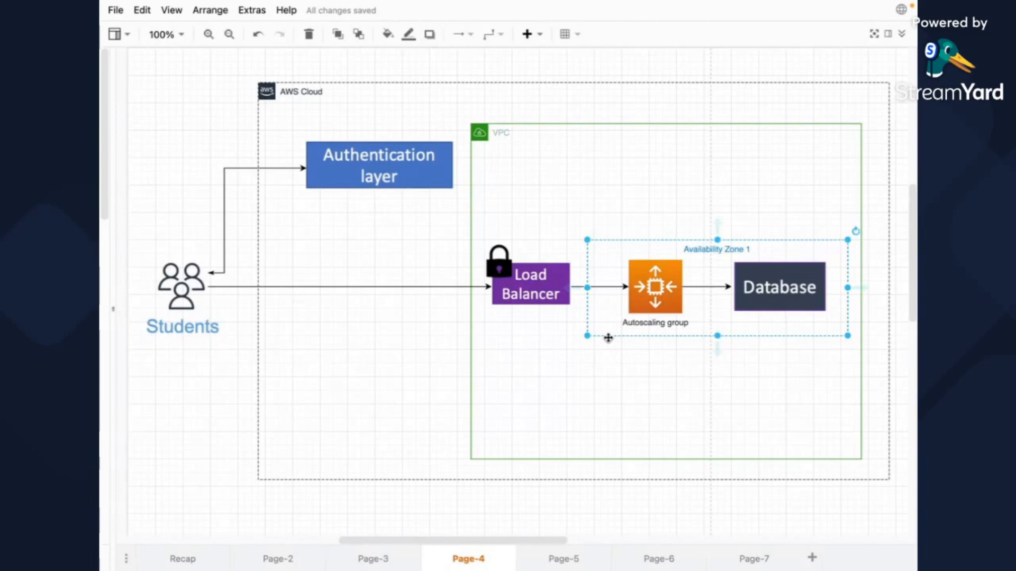
mouse_move(609, 335)
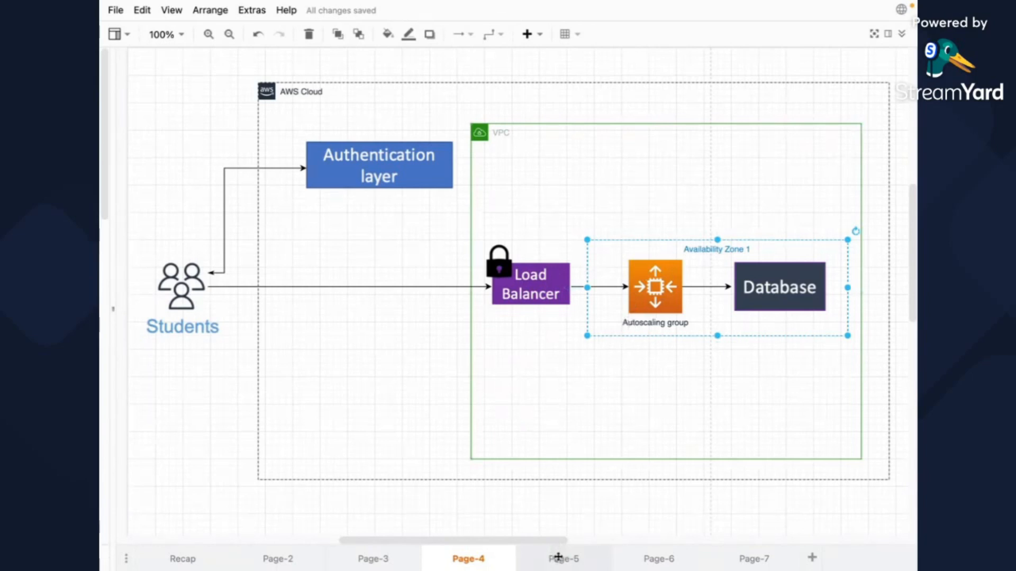
- Go to Page-5, showing the load balancer feeding two Availability Zones
left_click(562, 558)
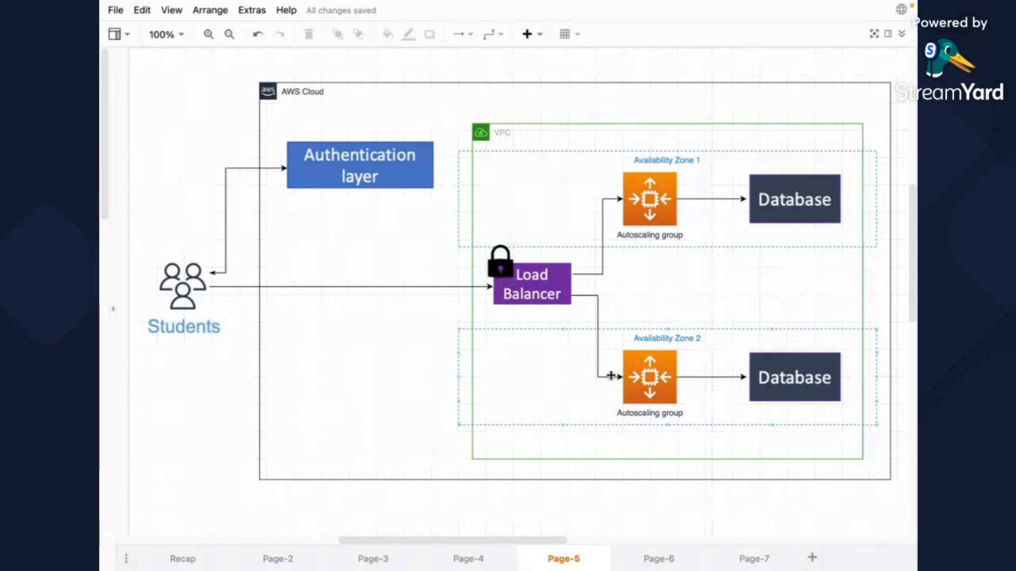
mouse_move(577, 198)
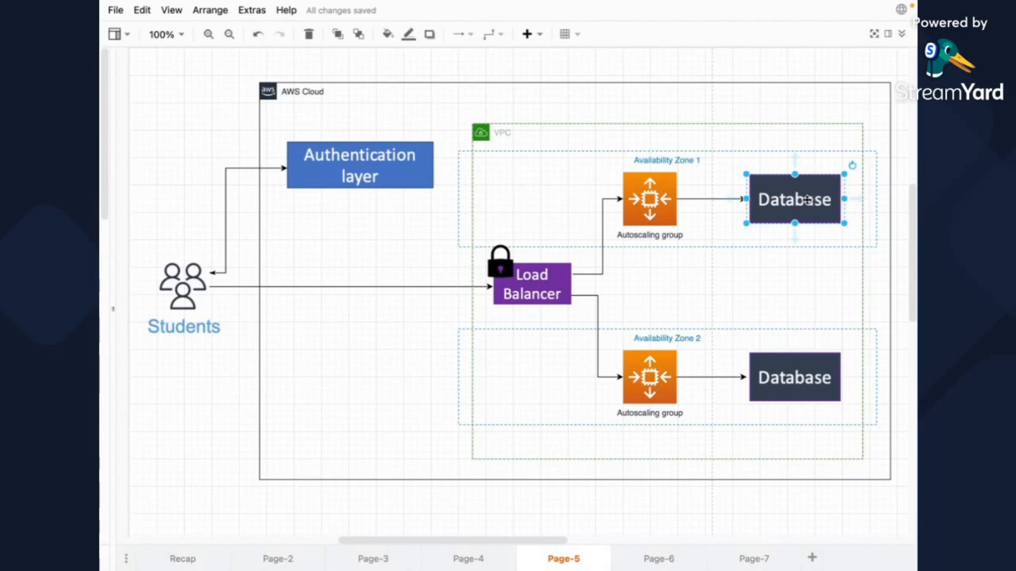
mouse_move(761, 266)
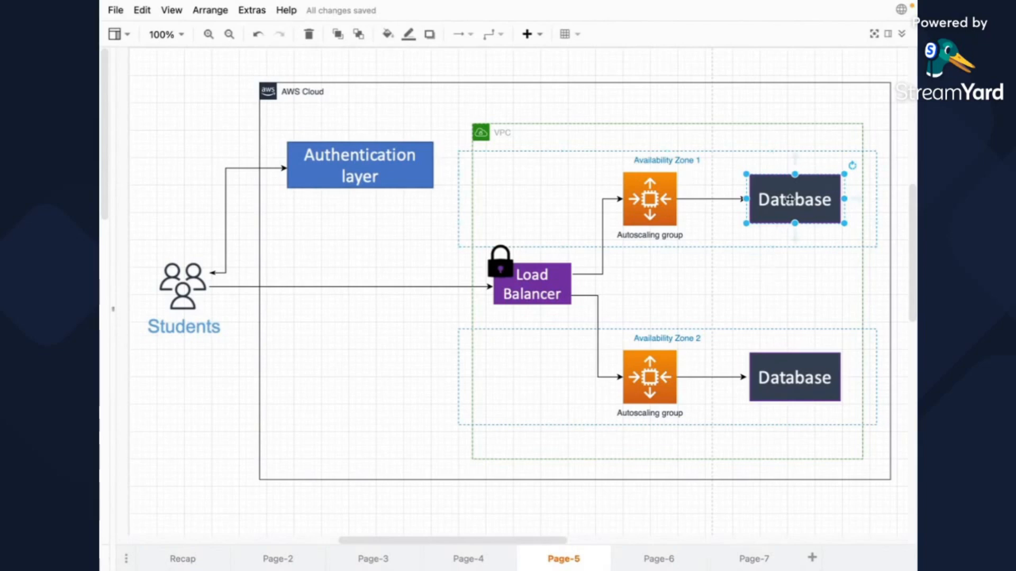
- Select the Availability Zone 2 database on Page-5, then move to Page-6
left_click(793, 378)
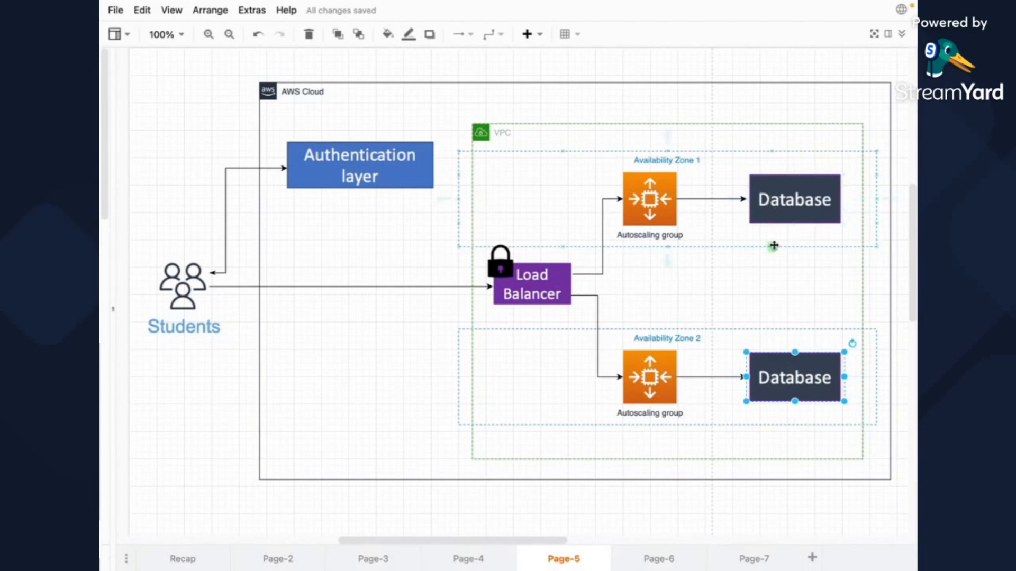
mouse_move(771, 298)
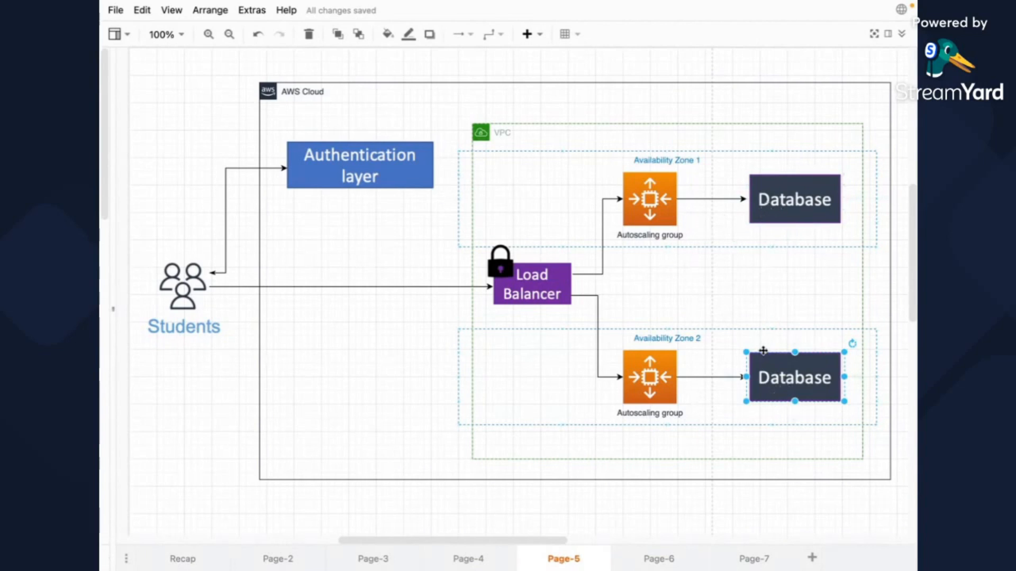
mouse_move(748, 324)
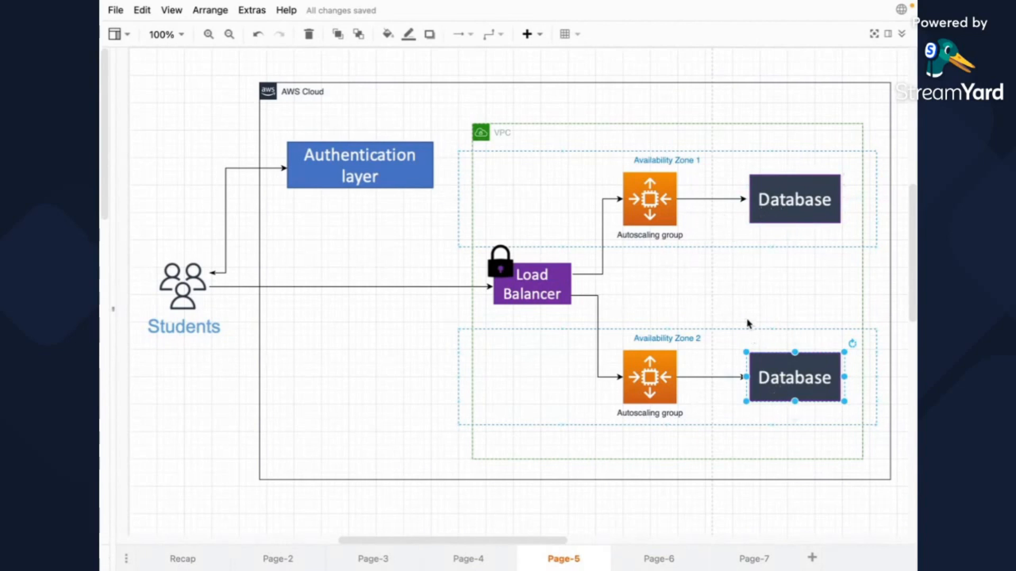
mouse_move(664, 400)
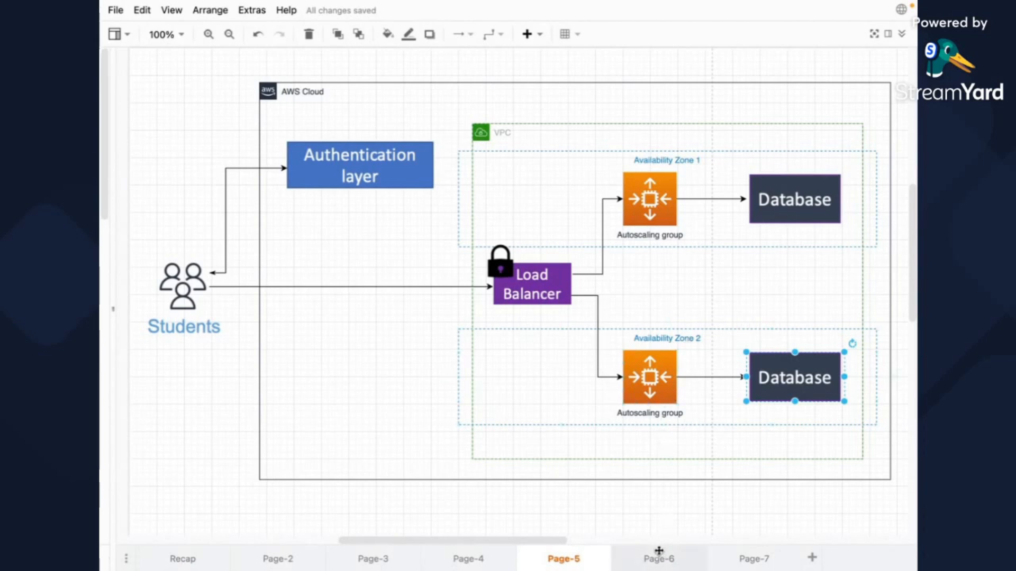
left_click(657, 559)
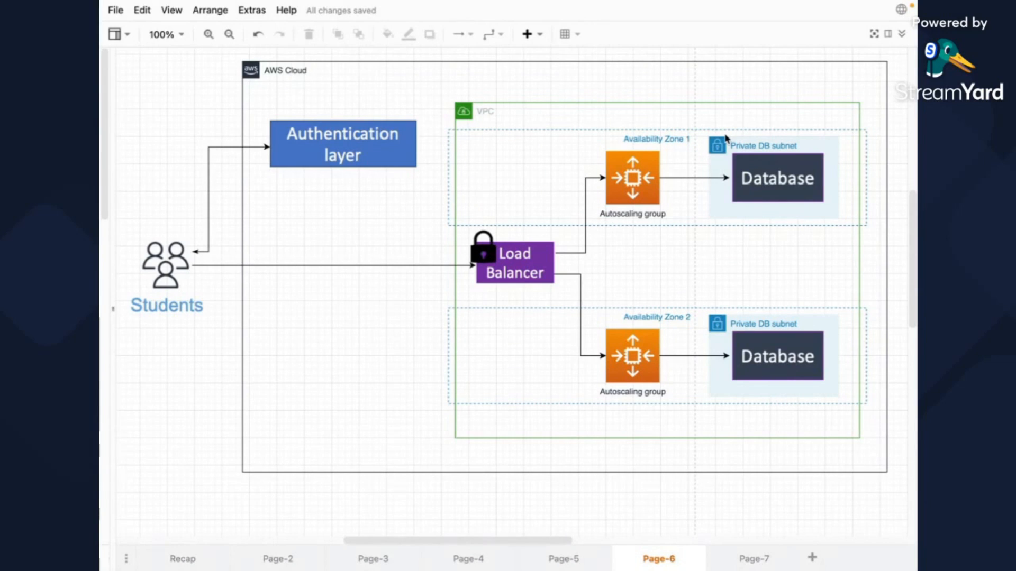
mouse_move(716, 487)
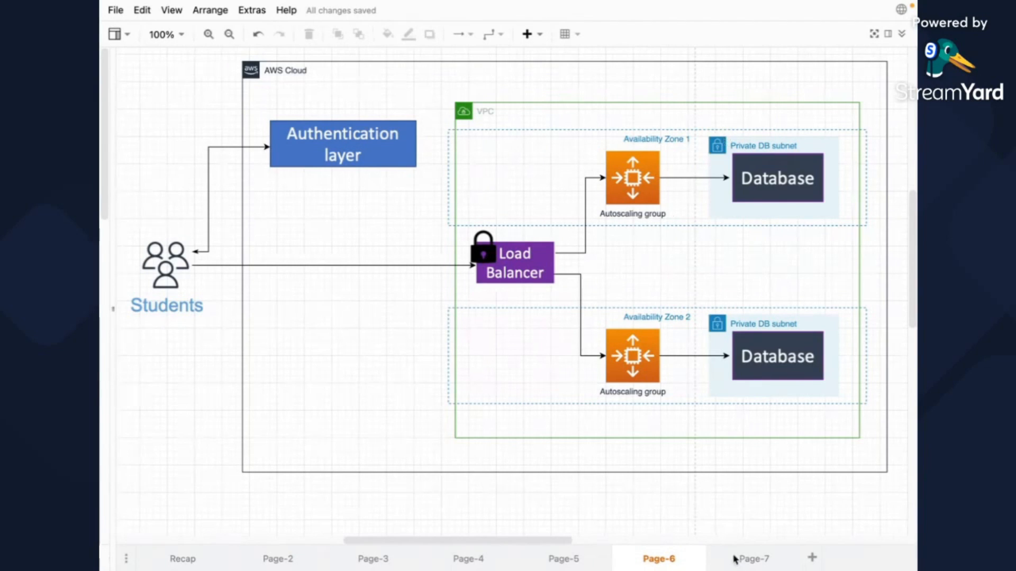
- Go to Page-7, with public subnets around both autoscaling groups
left_click(751, 559)
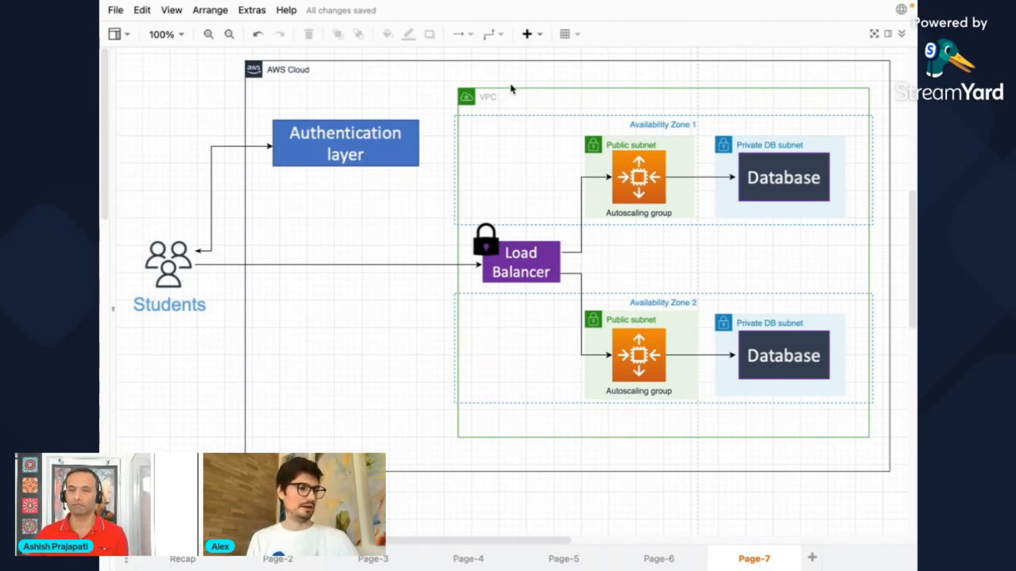
mouse_move(511, 87)
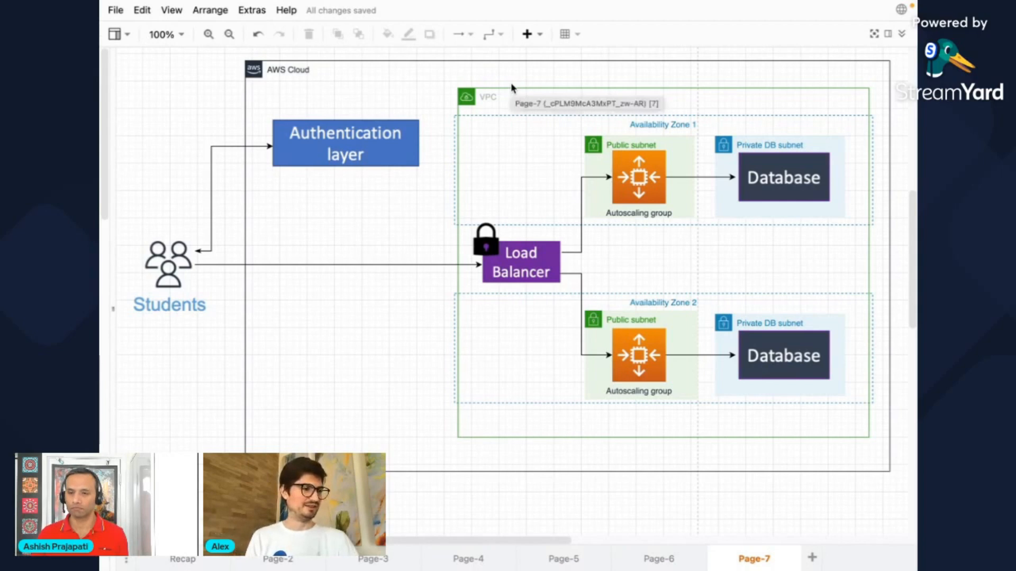